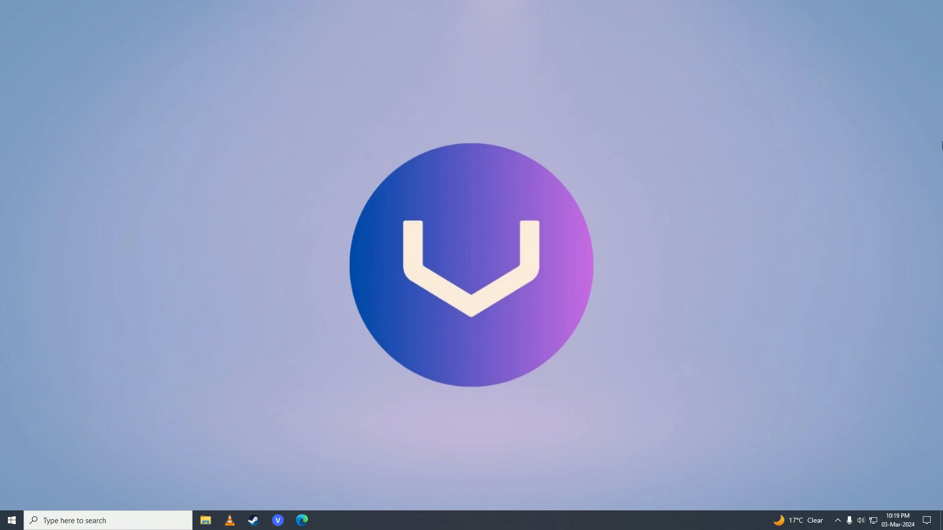
- Launch Edge and search the web for 'google play games beta'
click(302, 520)
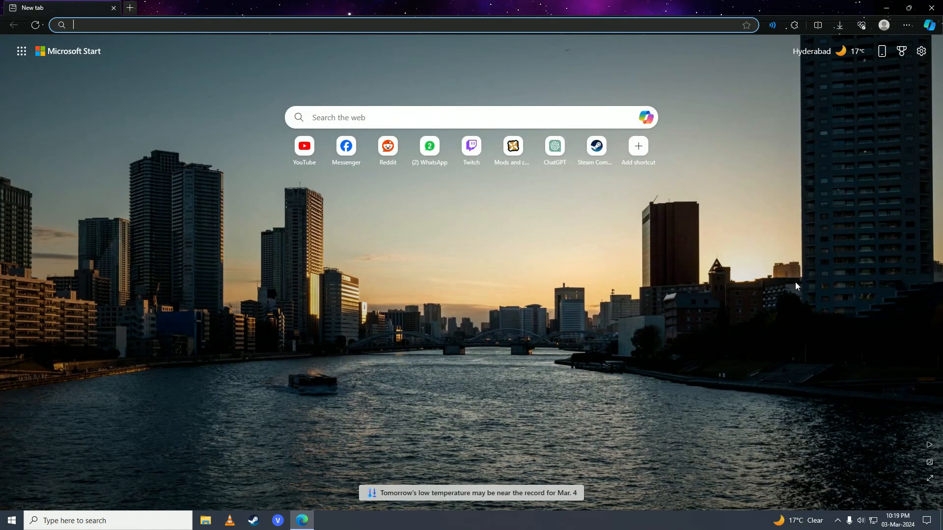
text(google play games beta)
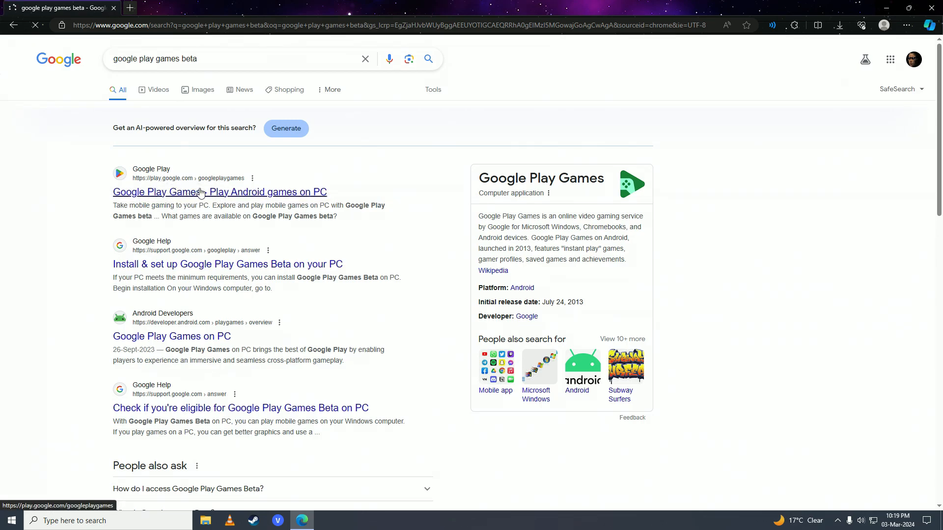
- From play.google.com, download the ~10.5 MB Play Games beta installer and run it
click(219, 192)
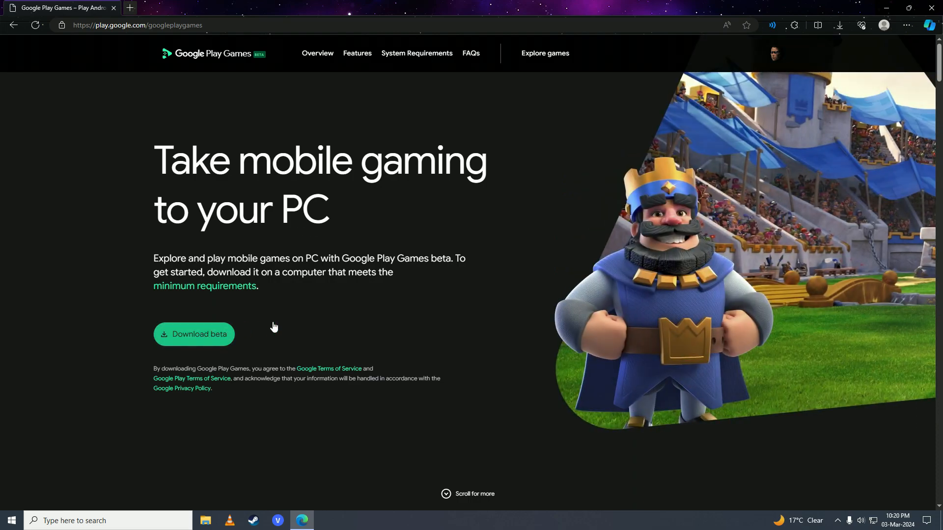
click(194, 334)
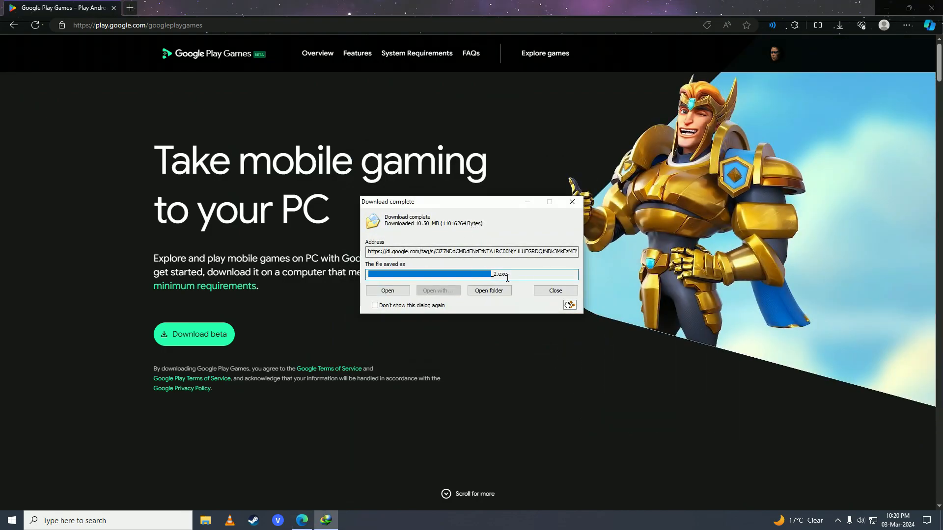
click(554, 291)
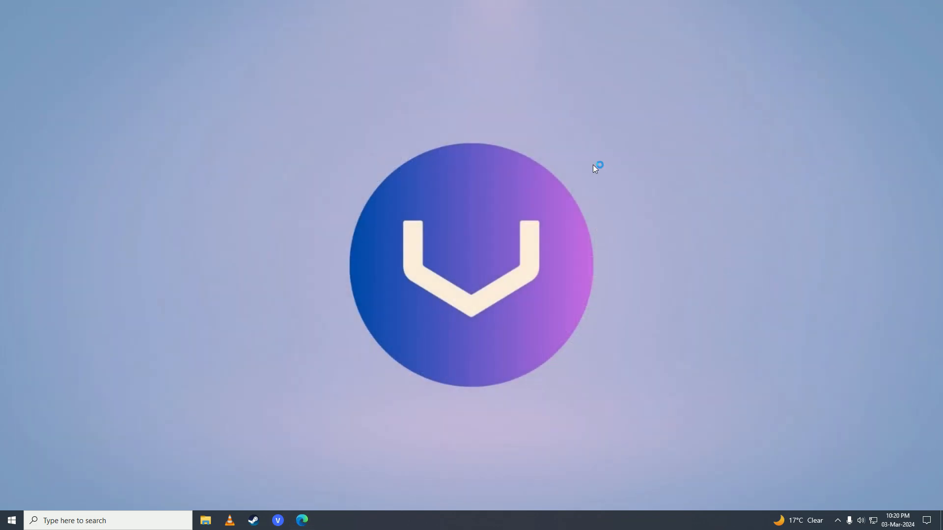
- Launch Google Play Games beta from Start search and reach its signed-in Home page
text(google)
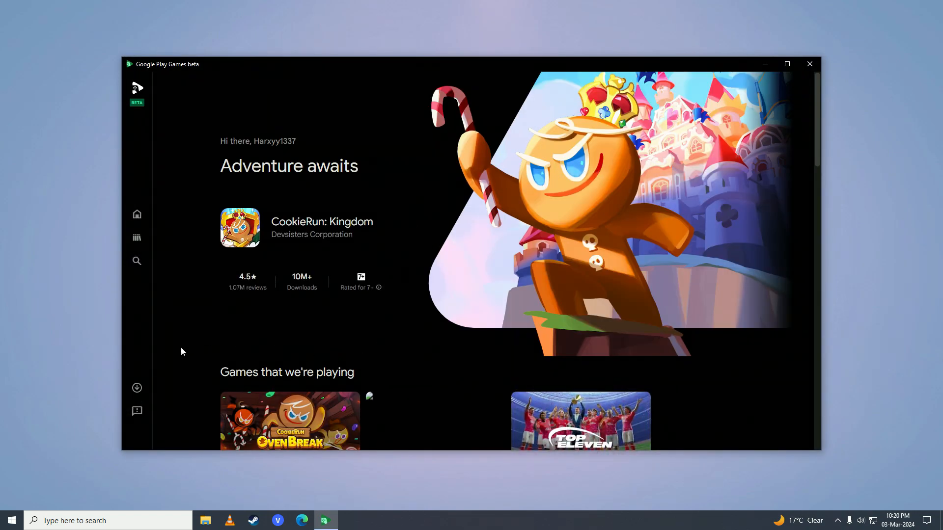
click(137, 387)
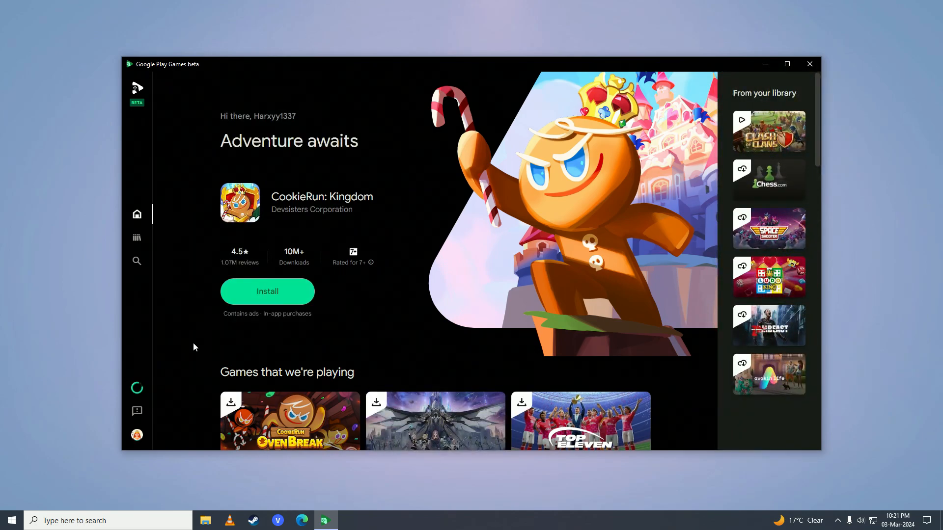
mouse_move(137, 261)
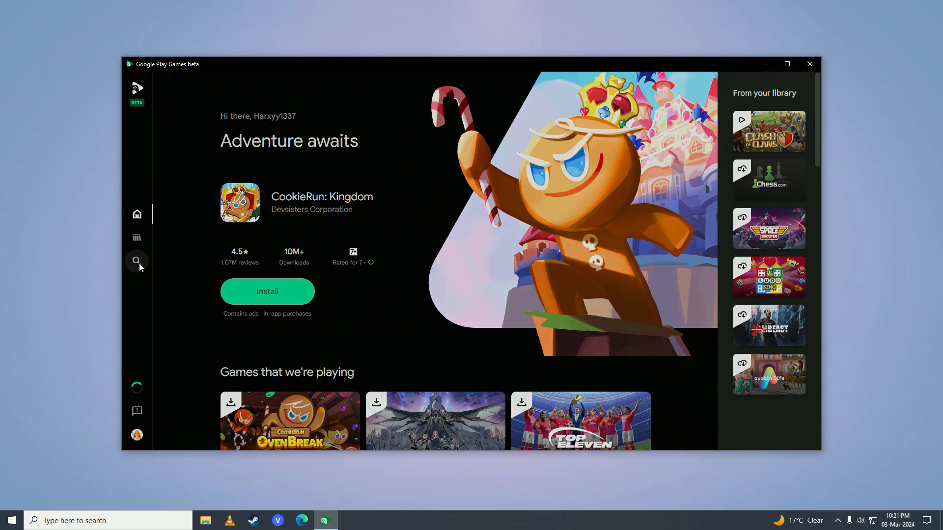
- Search the catalogue for 'clash royale' so Clash Royale appears as the first result
click(136, 261)
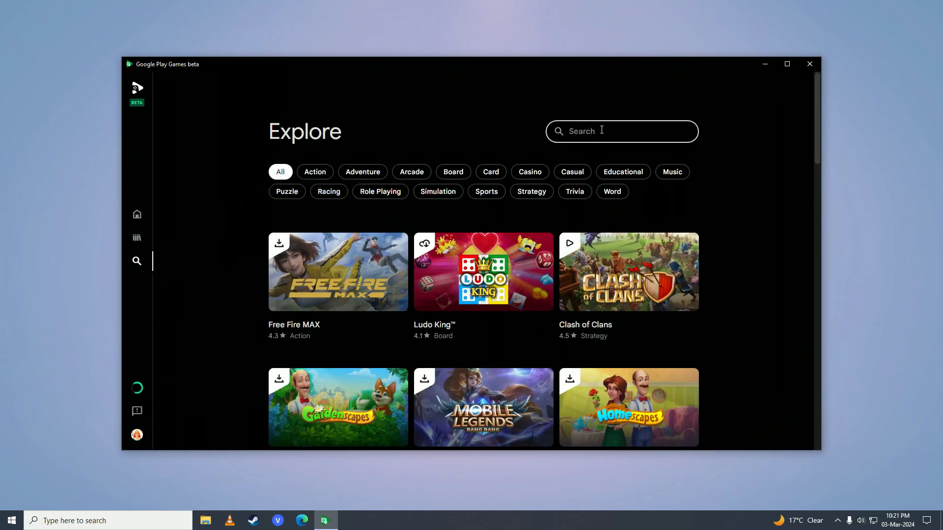
text(c)
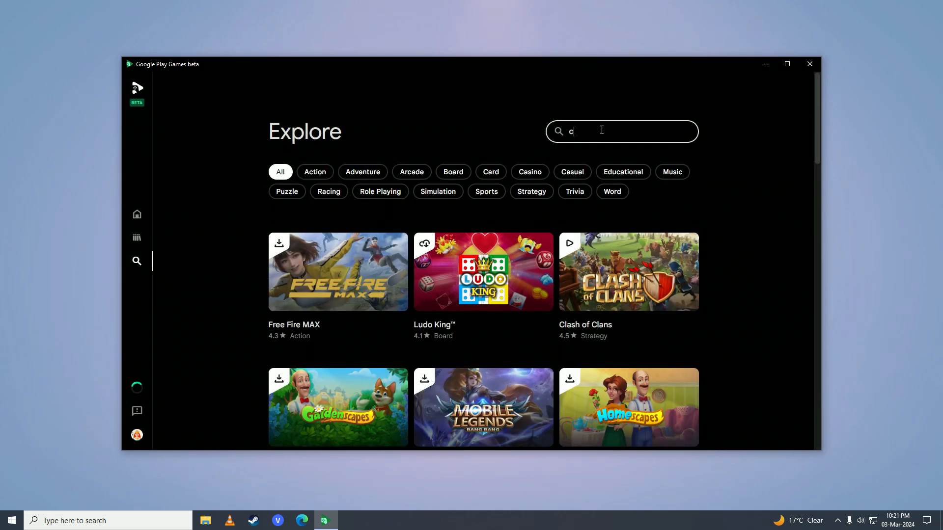
text(lash royale)
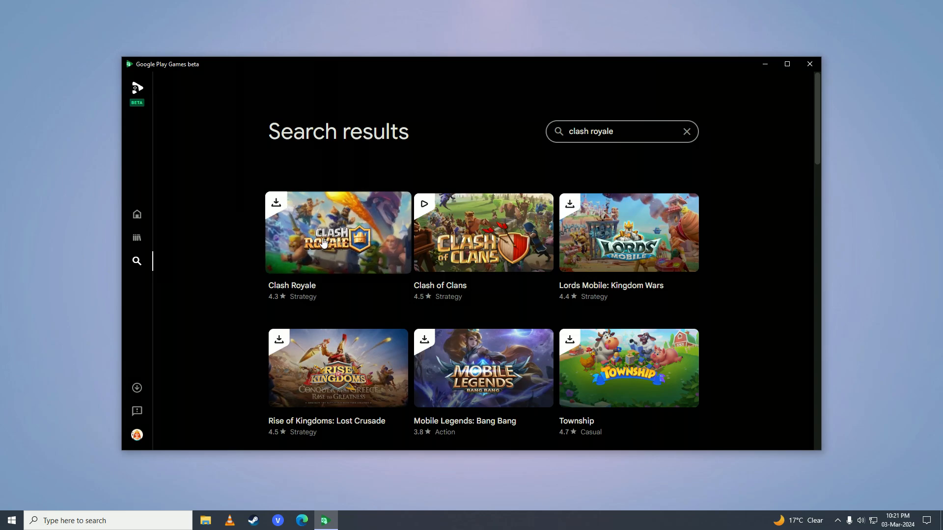
mouse_move(346, 243)
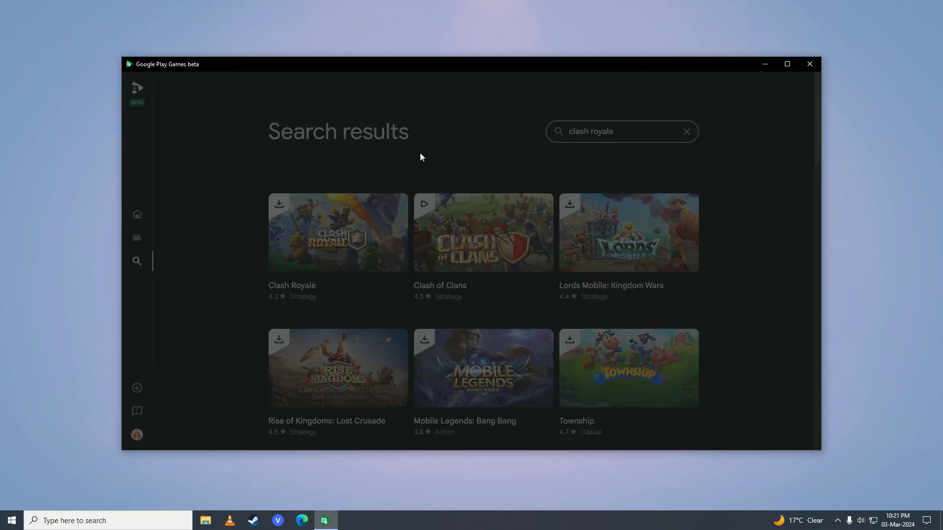
- Install Clash Royale from its game page and follow the download until Play appears
click(336, 232)
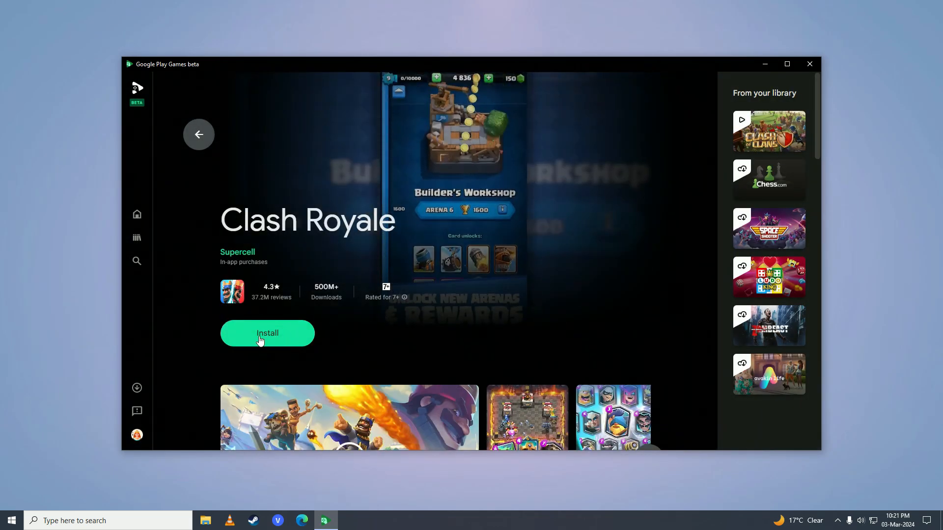
click(267, 333)
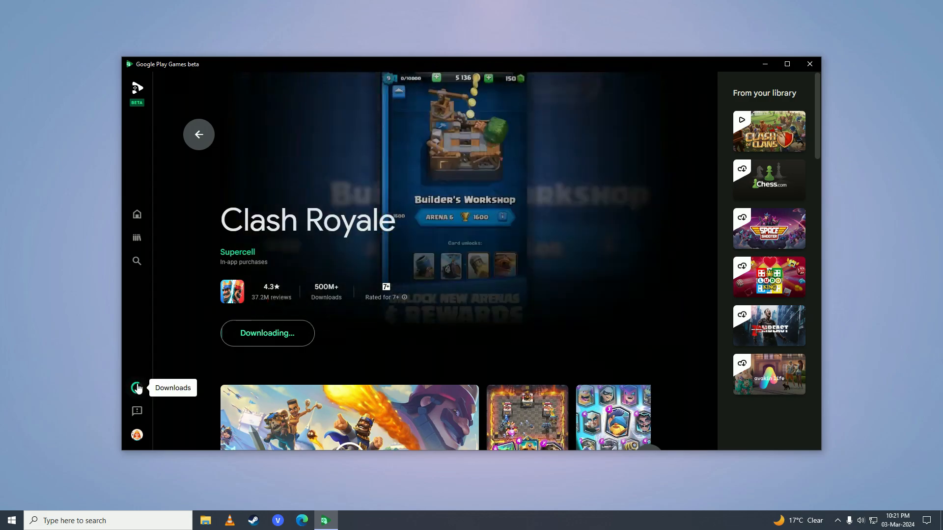
click(137, 388)
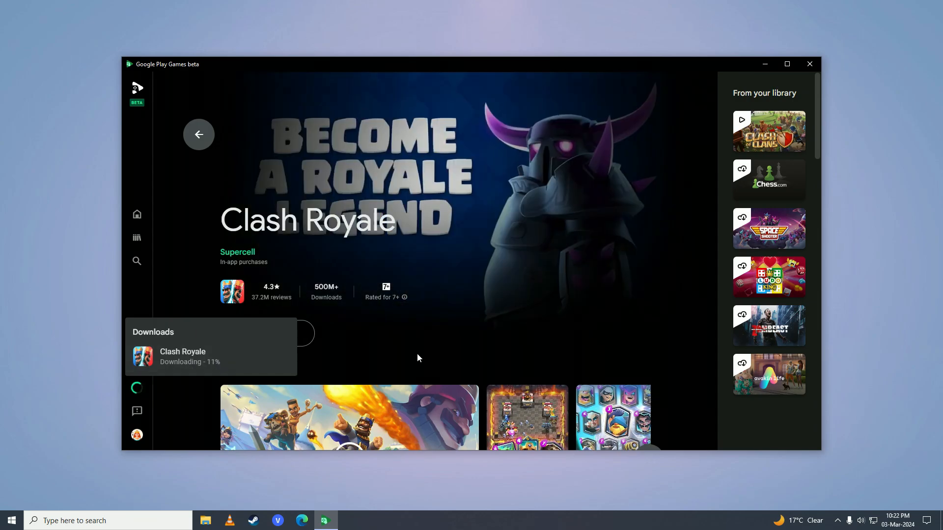
scroll(down, 3)
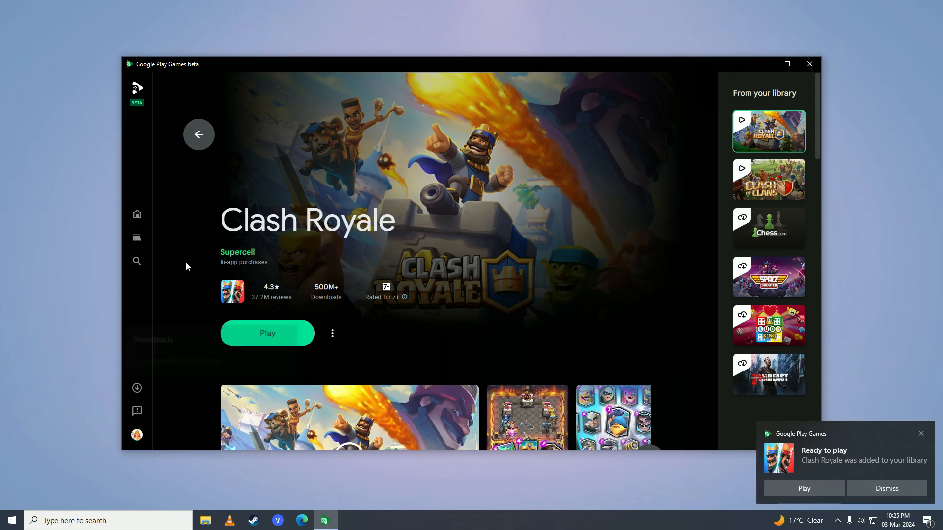
mouse_move(267, 333)
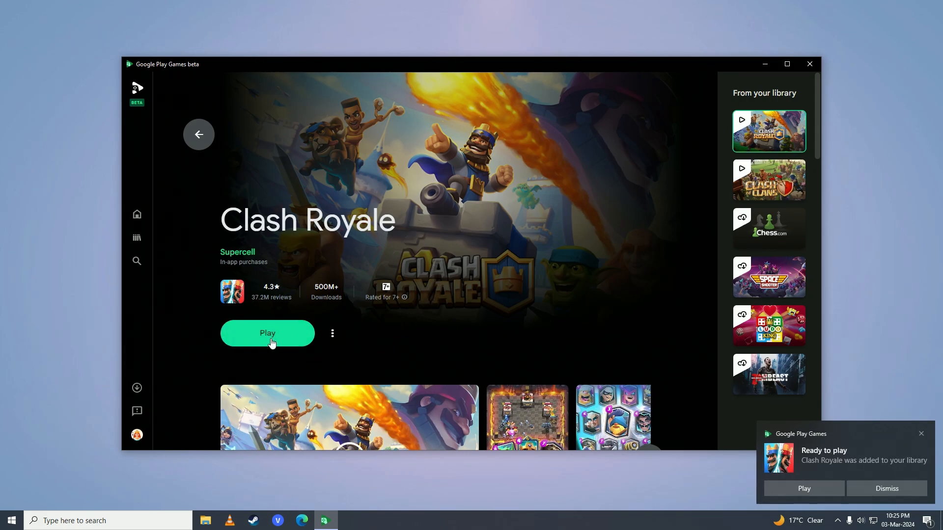
- Launch Clash Royale with the green Play button so it runs in its own window
click(267, 333)
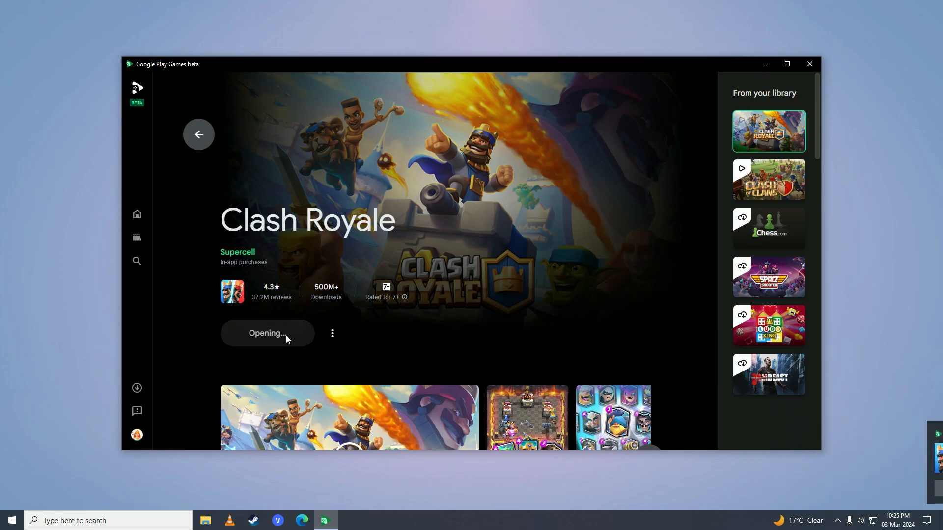
click(267, 333)
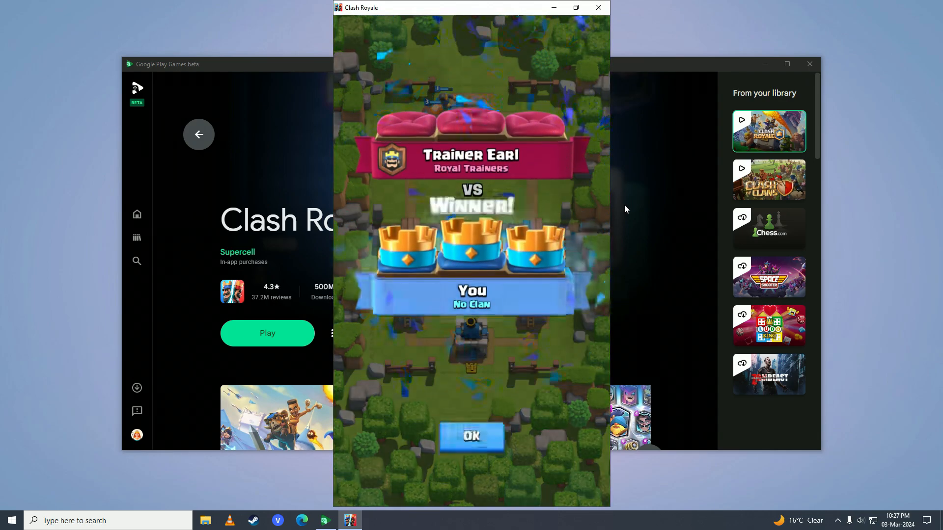
- Accept the Winner screen, upgrade the Knight card and continue from the Battle screen
click(471, 436)
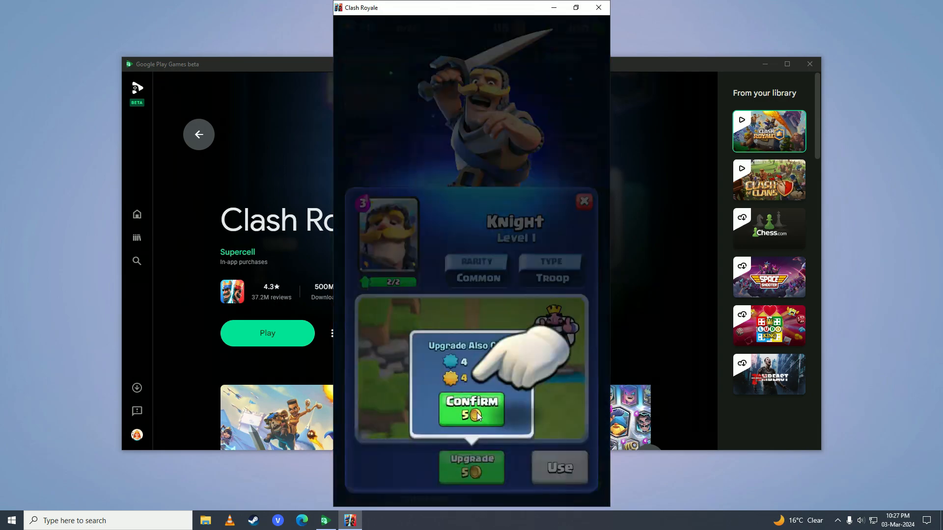
click(470, 410)
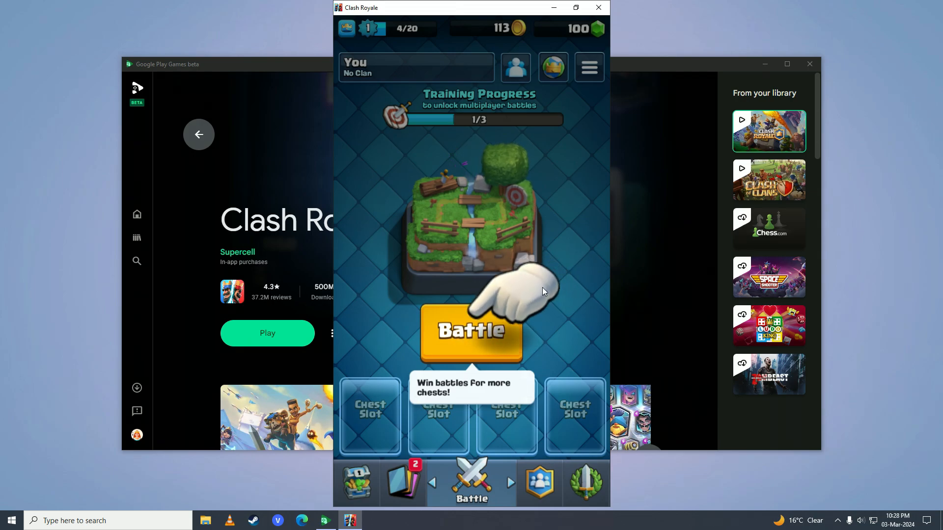
click(470, 334)
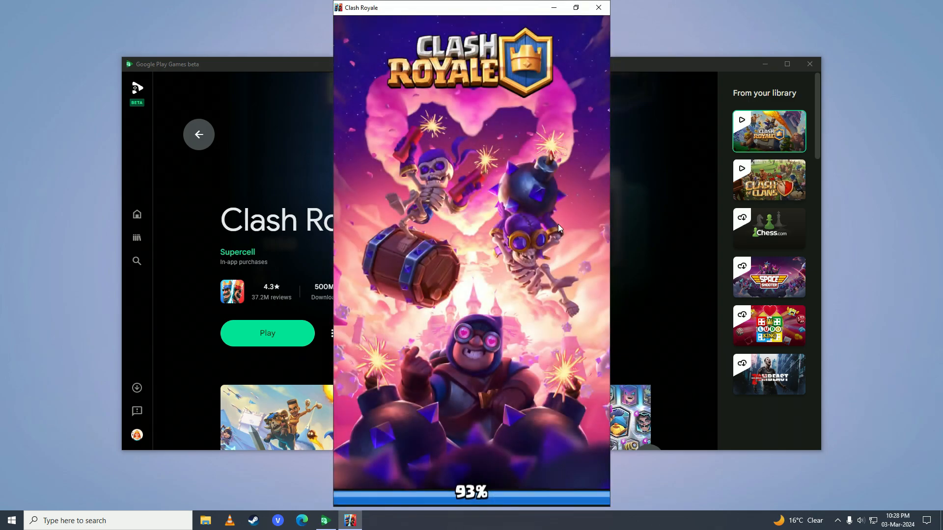